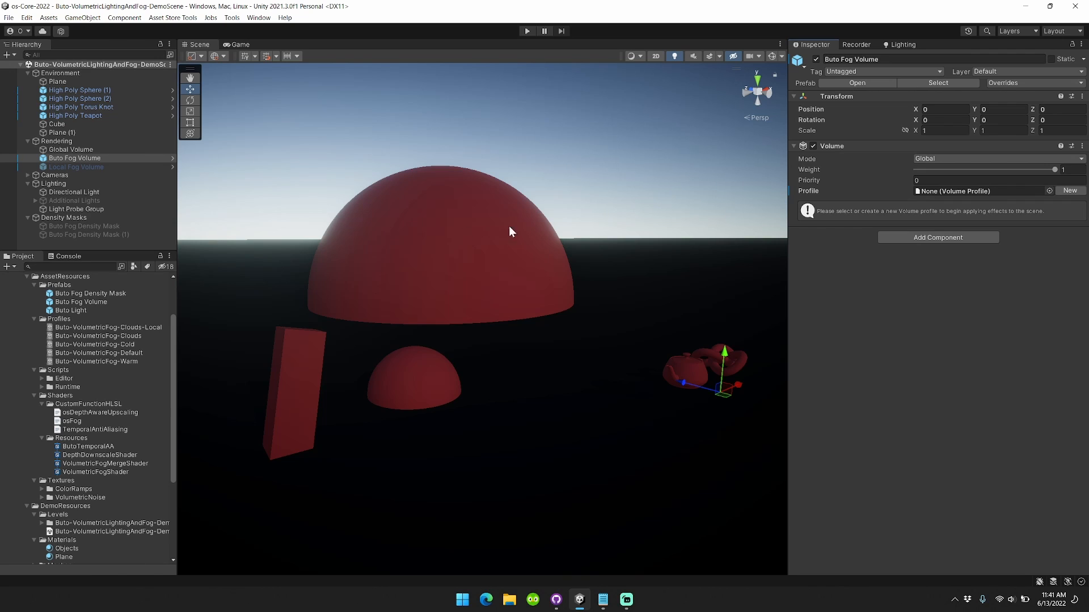
mouse_move(855, 264)
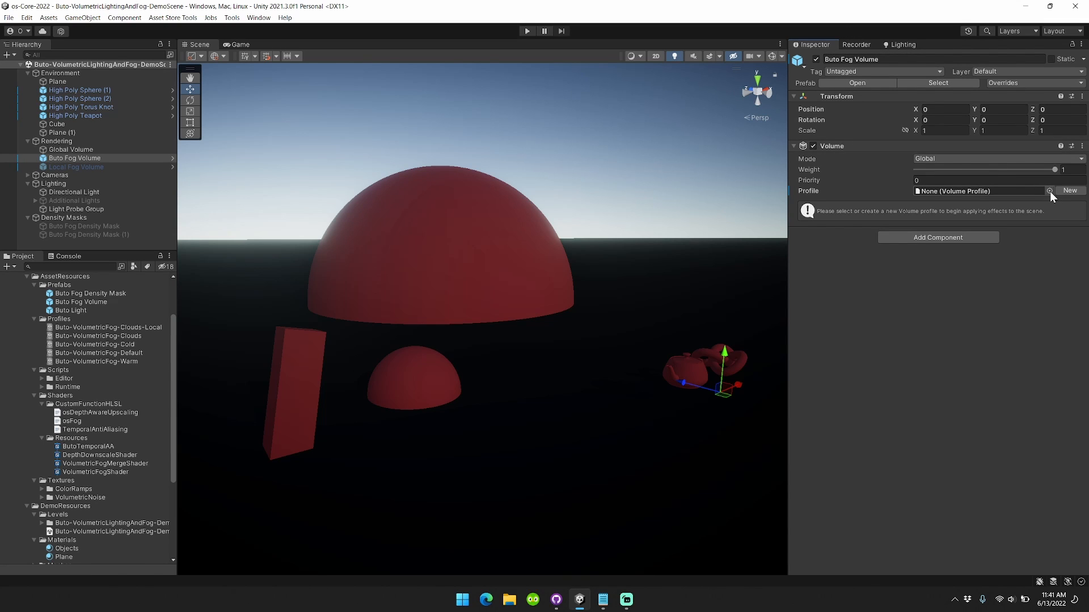
Step: Assign the Buto-VolumetricFog-Clouds profile to the Buto Fog Volume and reveal its Volumetric Fog settings
click(1050, 190)
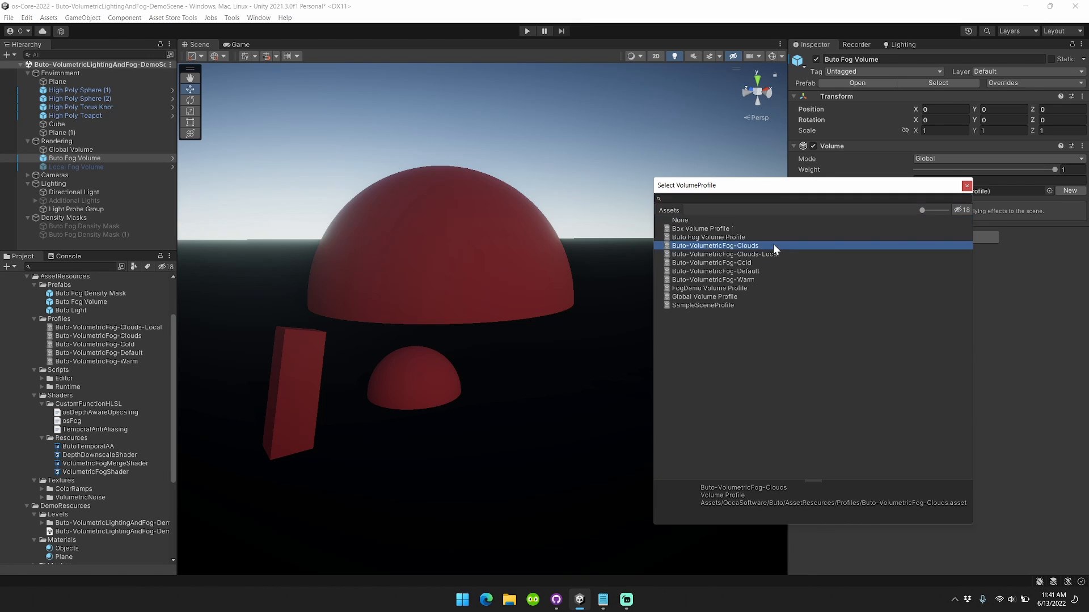
double_click(714, 245)
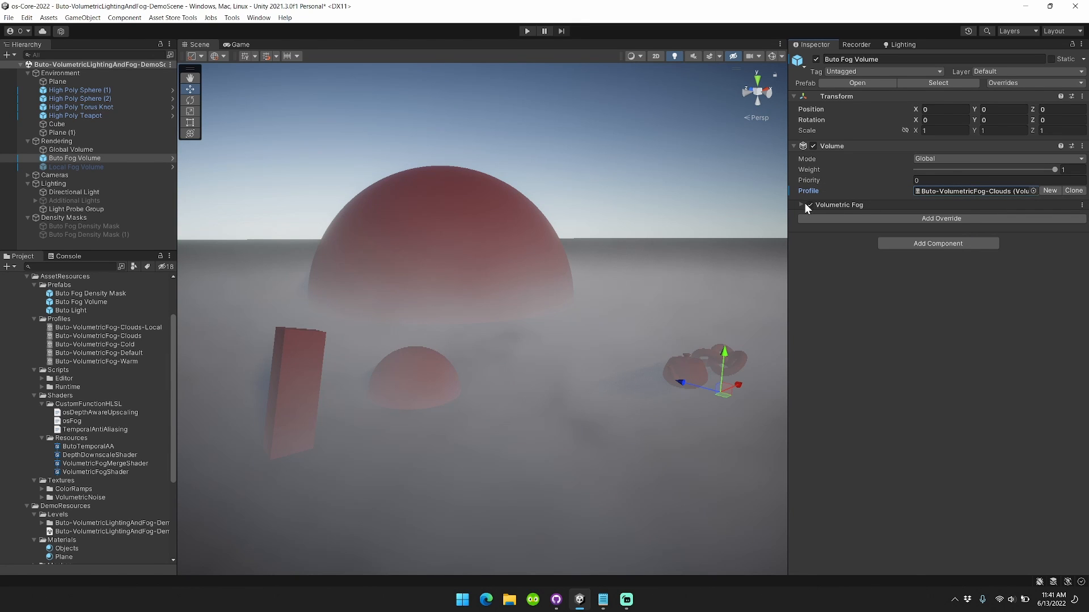
click(800, 204)
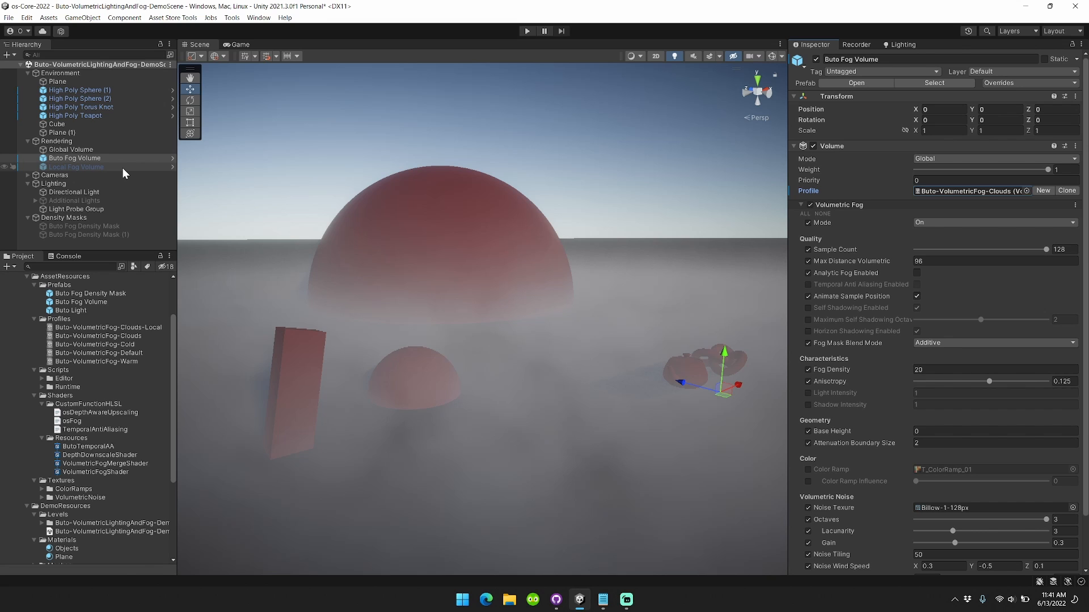
click(76, 167)
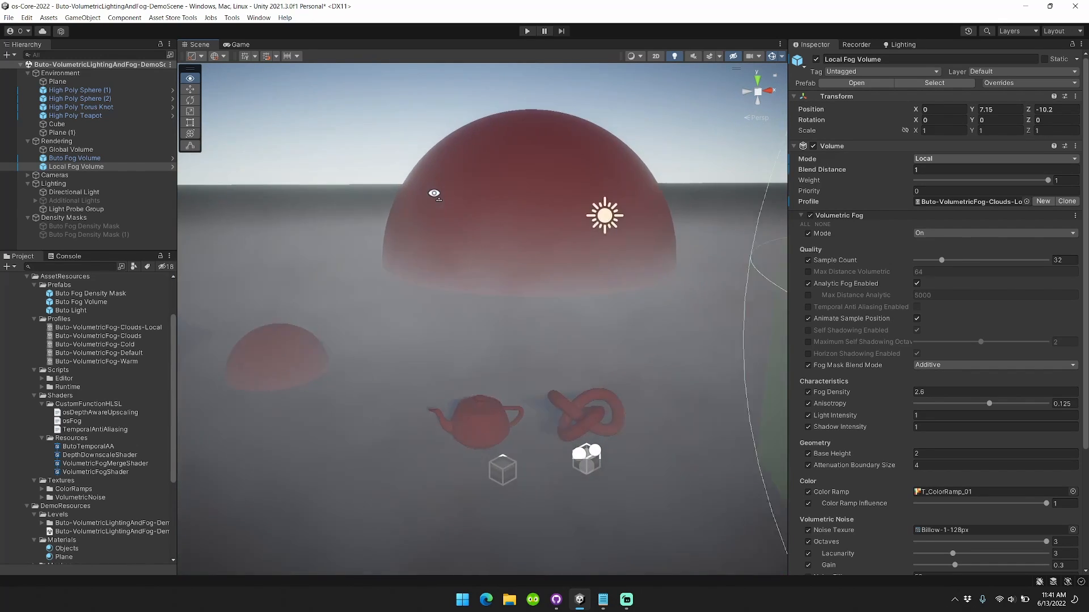
drag(604, 216, 451, 219)
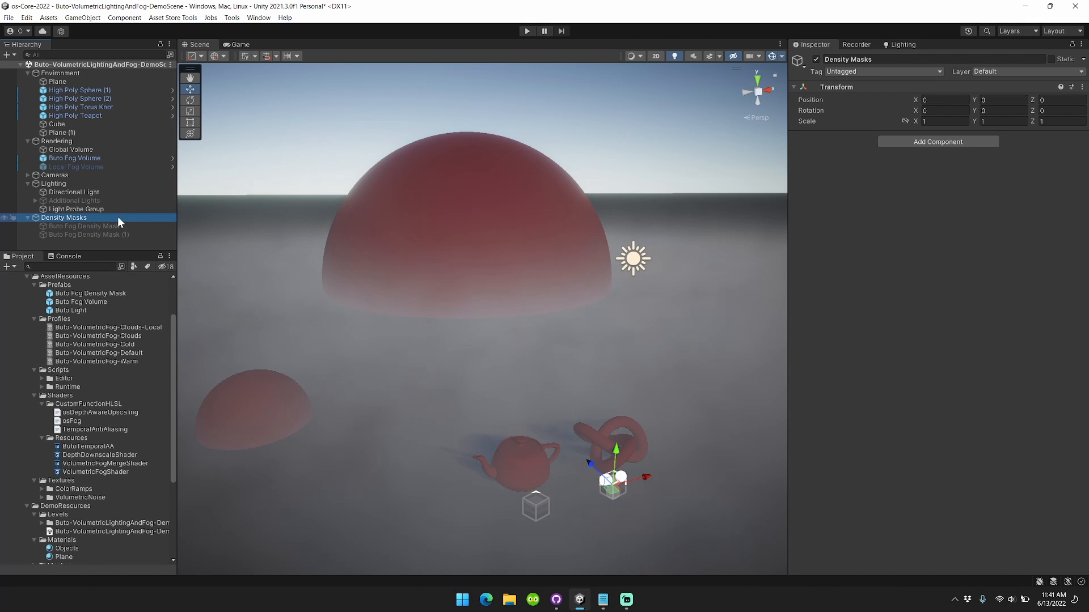
mouse_move(115, 221)
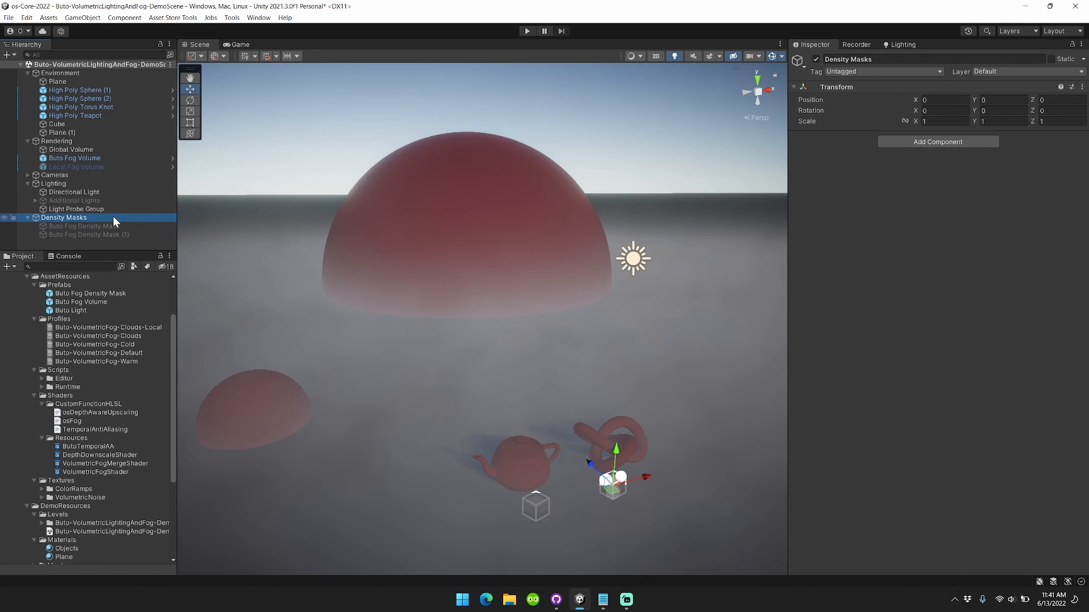
mouse_move(105, 222)
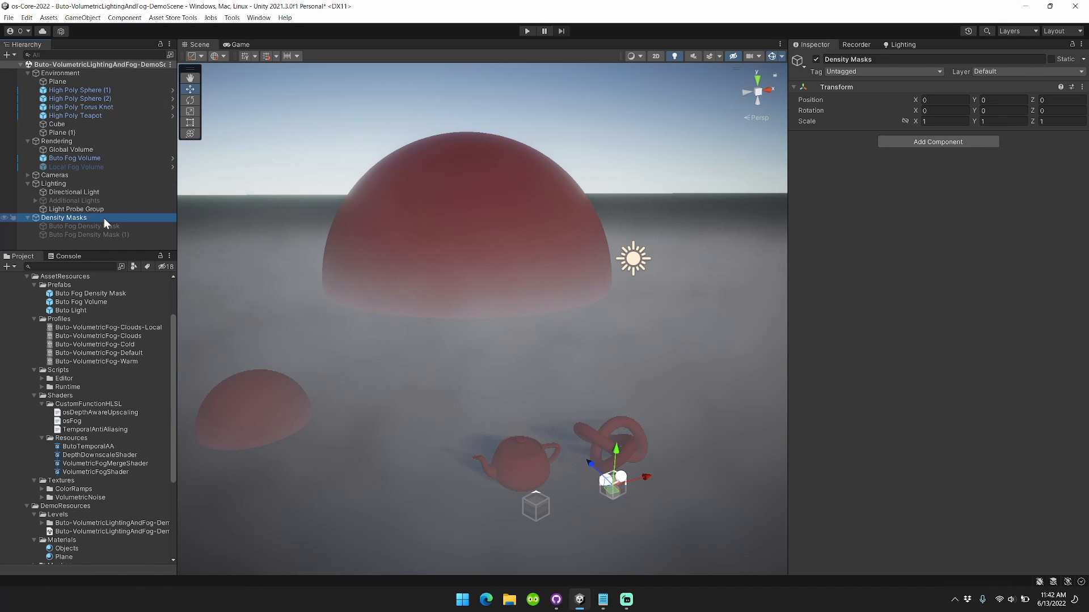
Step: Inspect both Buto Fog Density Masks, tweak the density multiplier, and delete the first mask
click(85, 225)
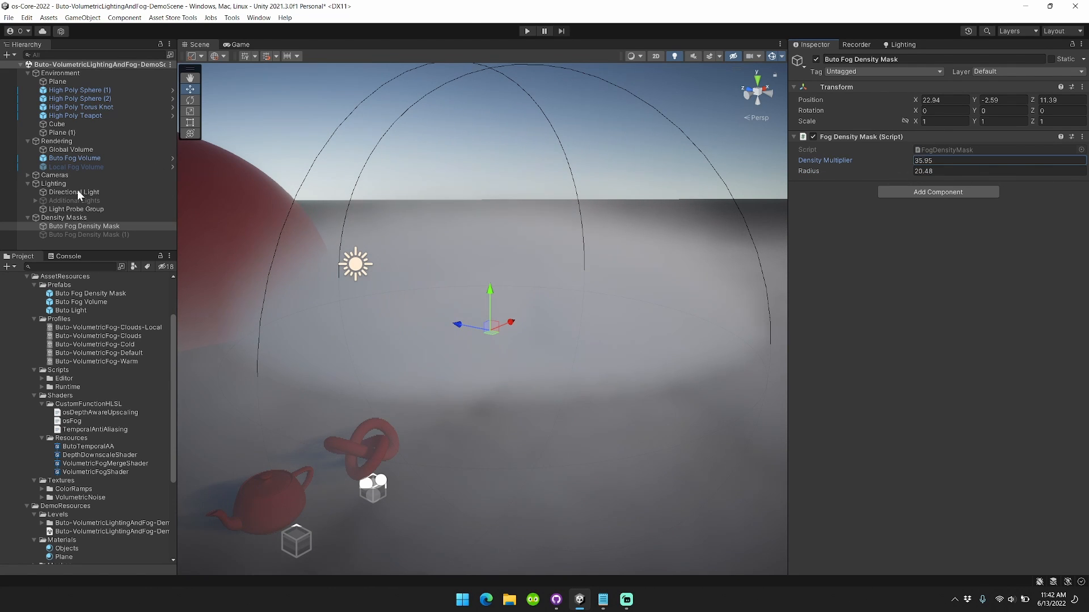
click(88, 234)
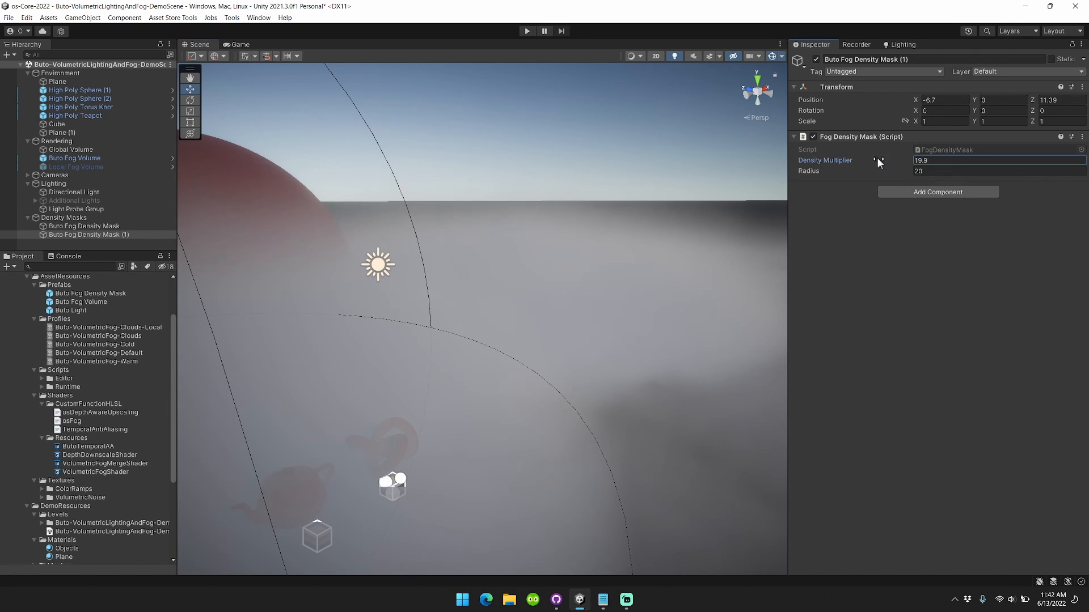
click(971, 171)
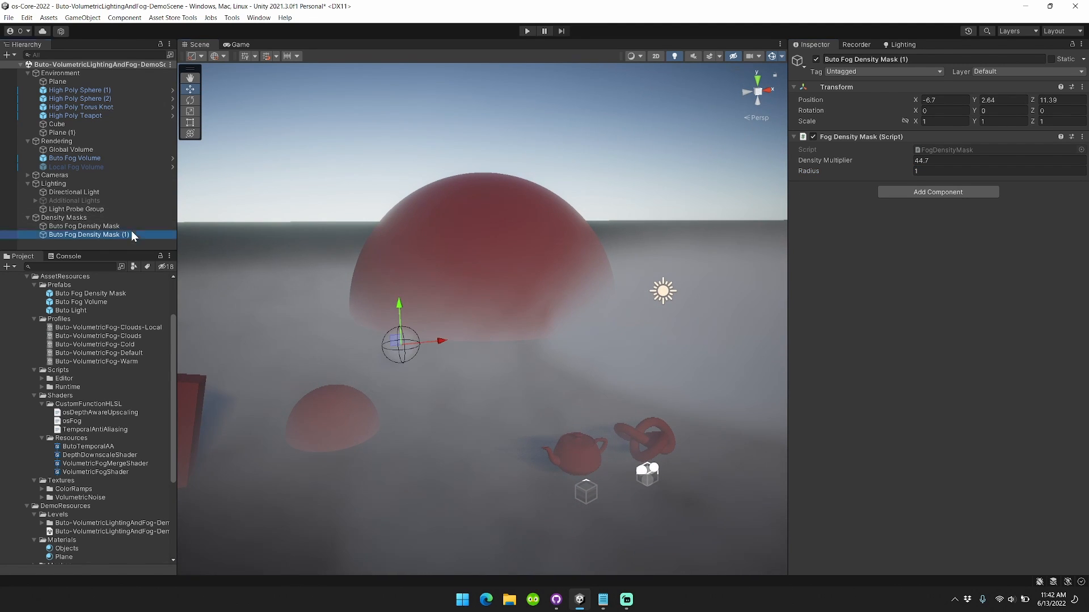
right_click(84, 227)
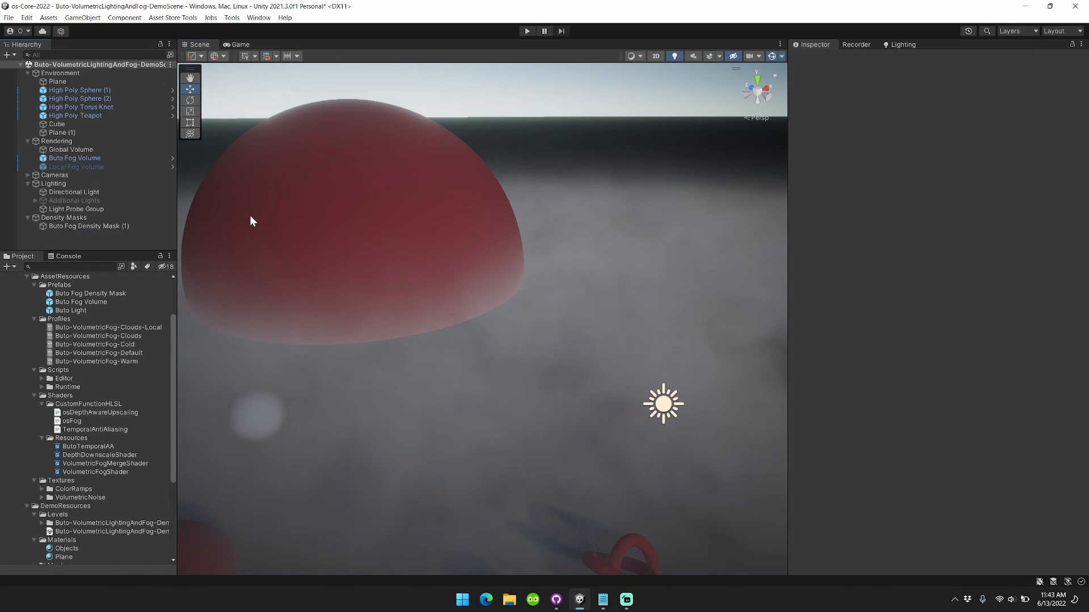
Step: Set the Buto Fog Volume's Fog Mask Blend Mode to Exclusive so fog shows only inside the density masks
click(89, 226)
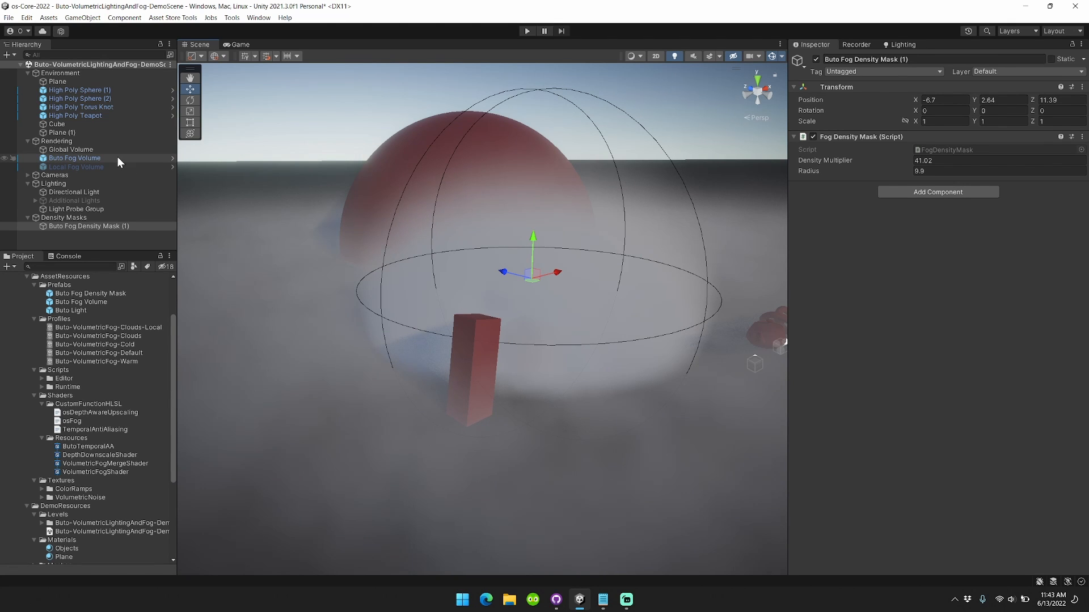
click(75, 158)
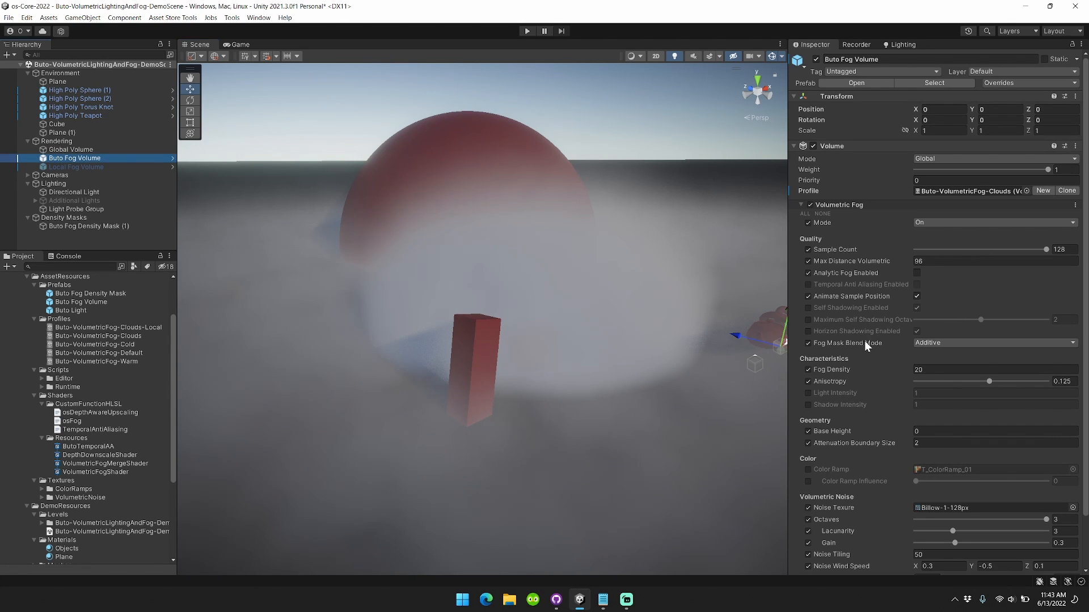
mouse_move(846, 342)
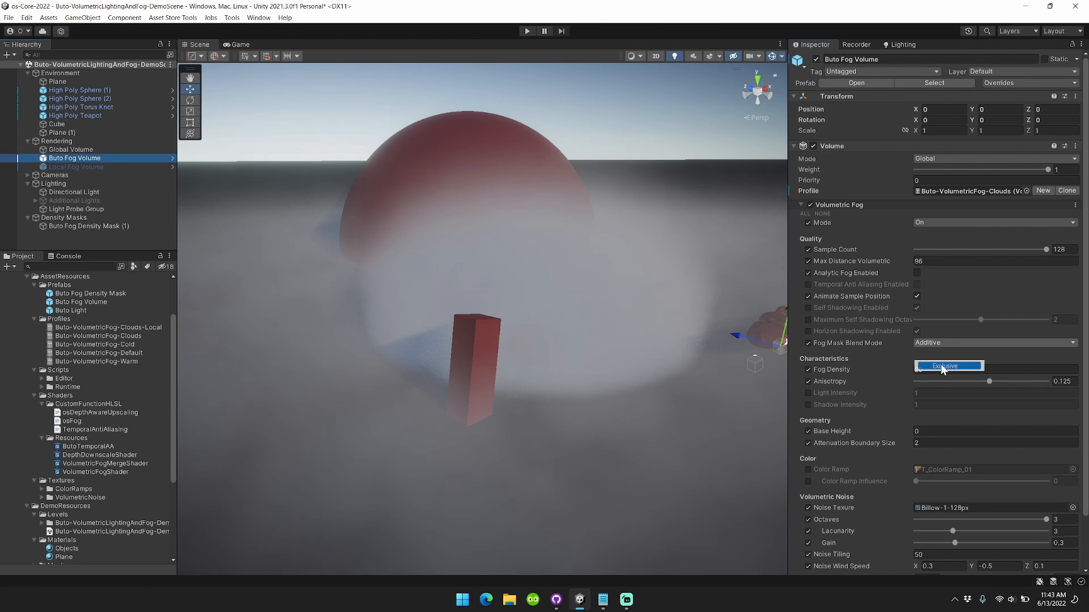
click(948, 366)
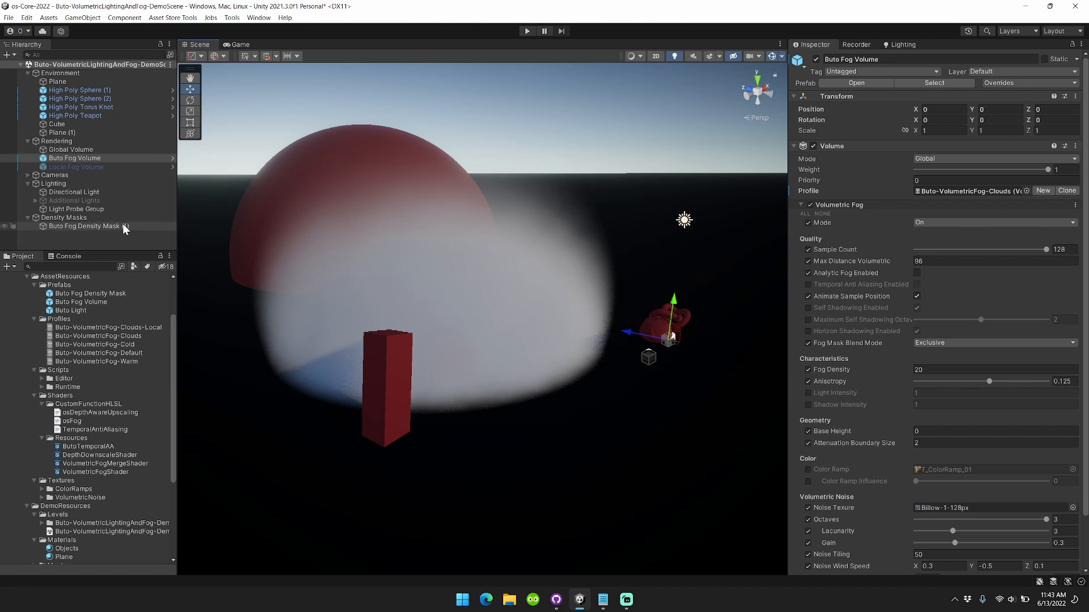
click(84, 225)
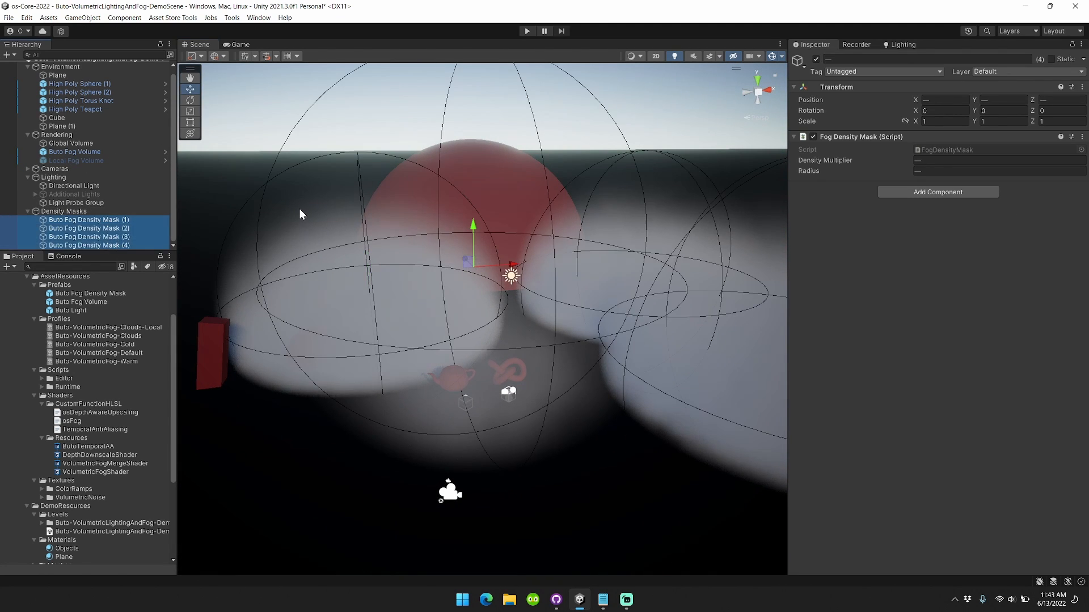
click(75, 158)
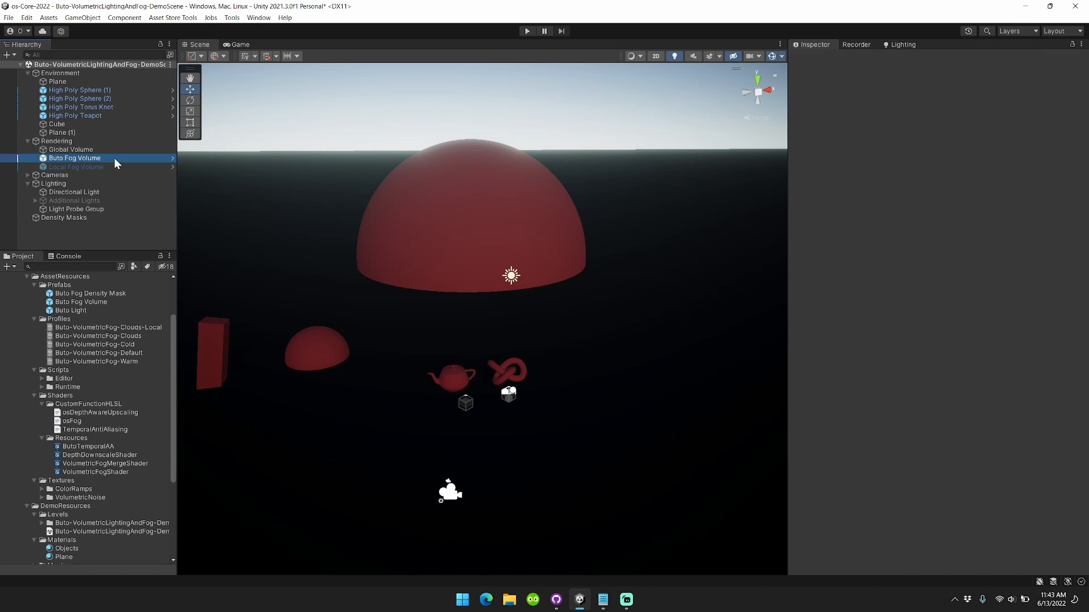
click(75, 158)
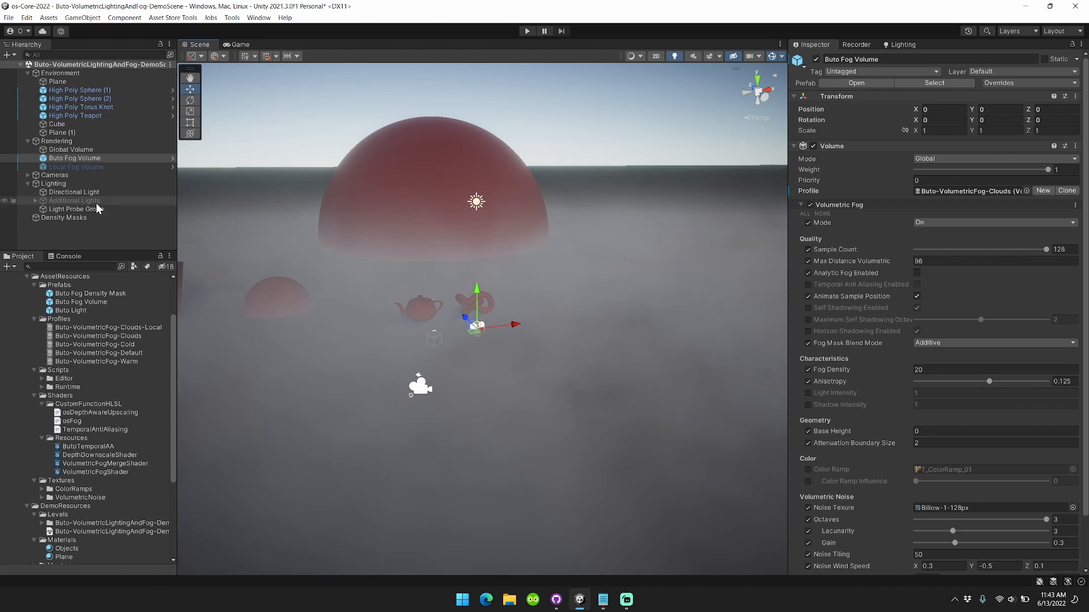
right_click(63, 218)
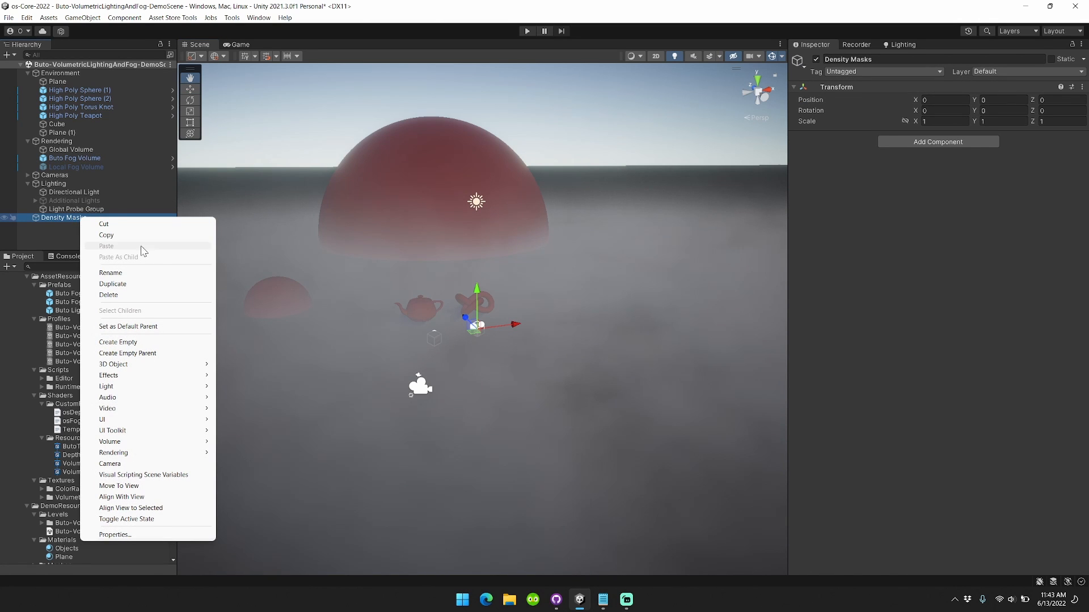
mouse_move(109, 375)
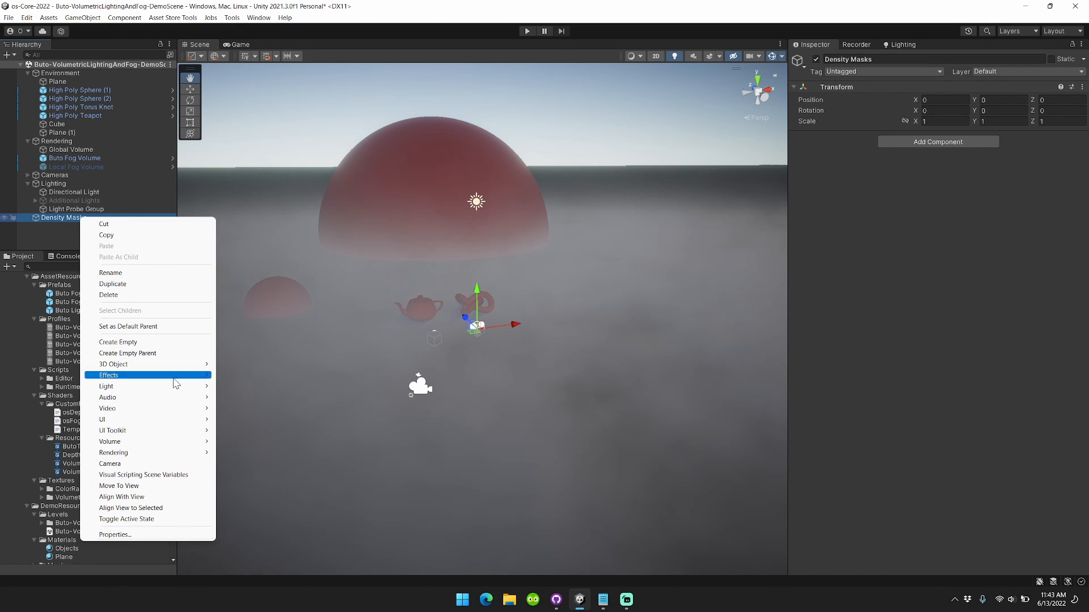
mouse_move(108, 375)
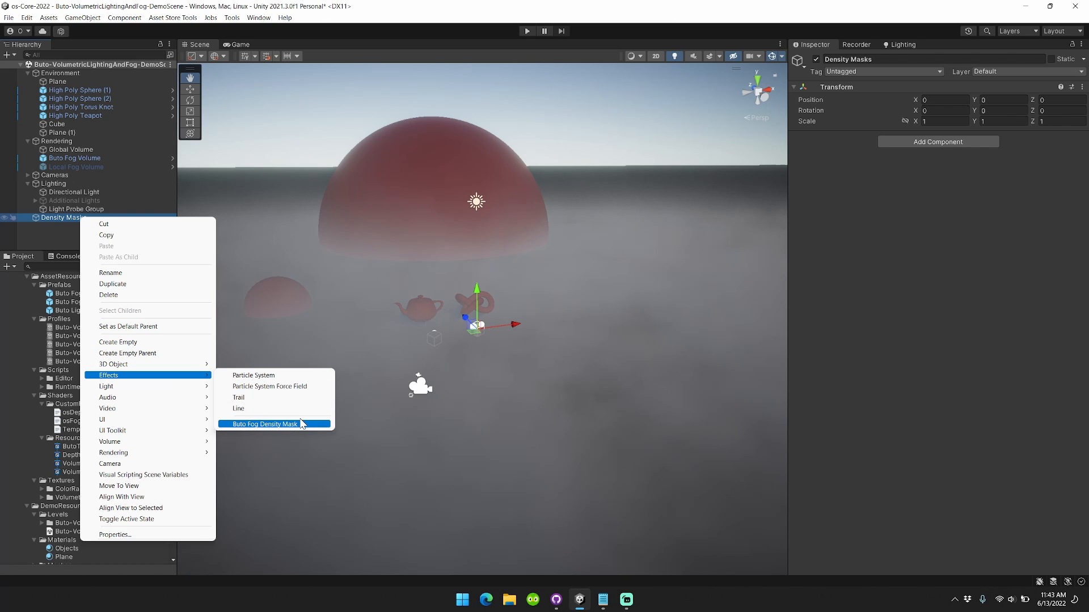
click(262, 424)
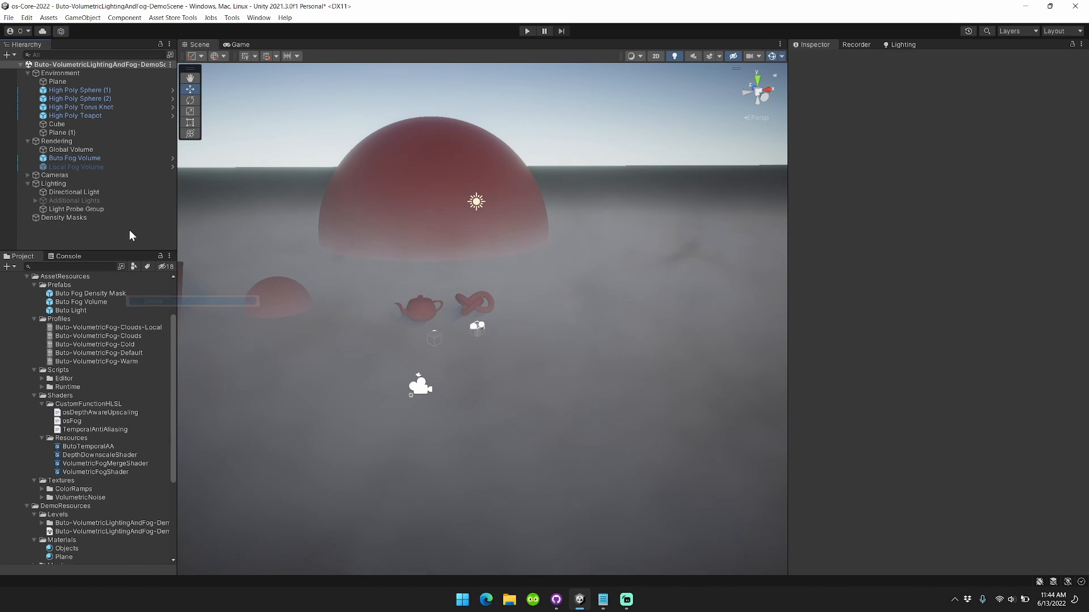
Step: Reveal the four Buto Lights under Additional Lights and re-enable the Additional Lights group
click(75, 199)
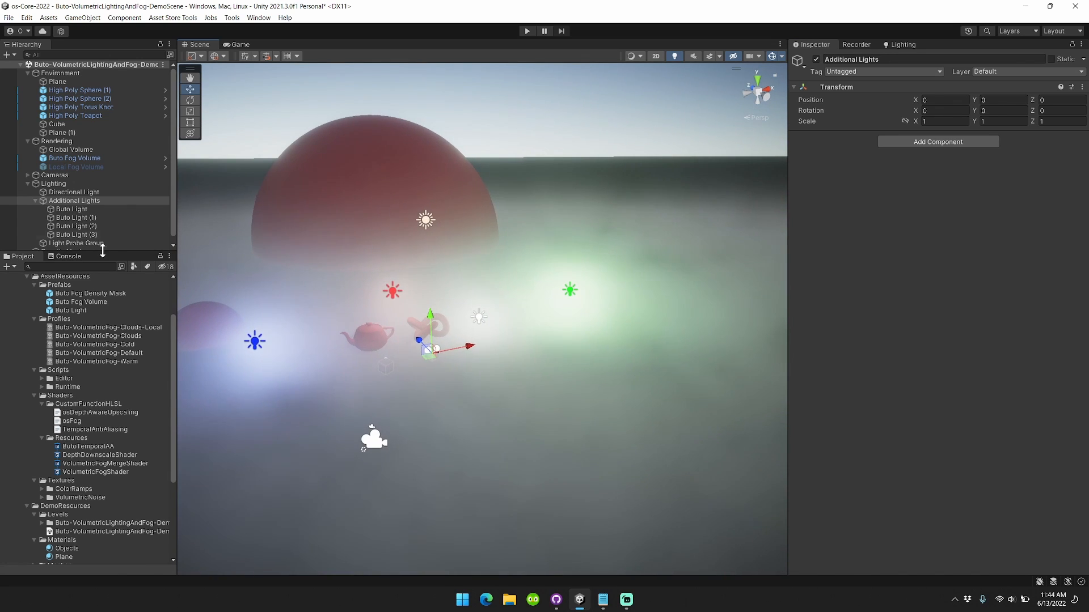
click(75, 218)
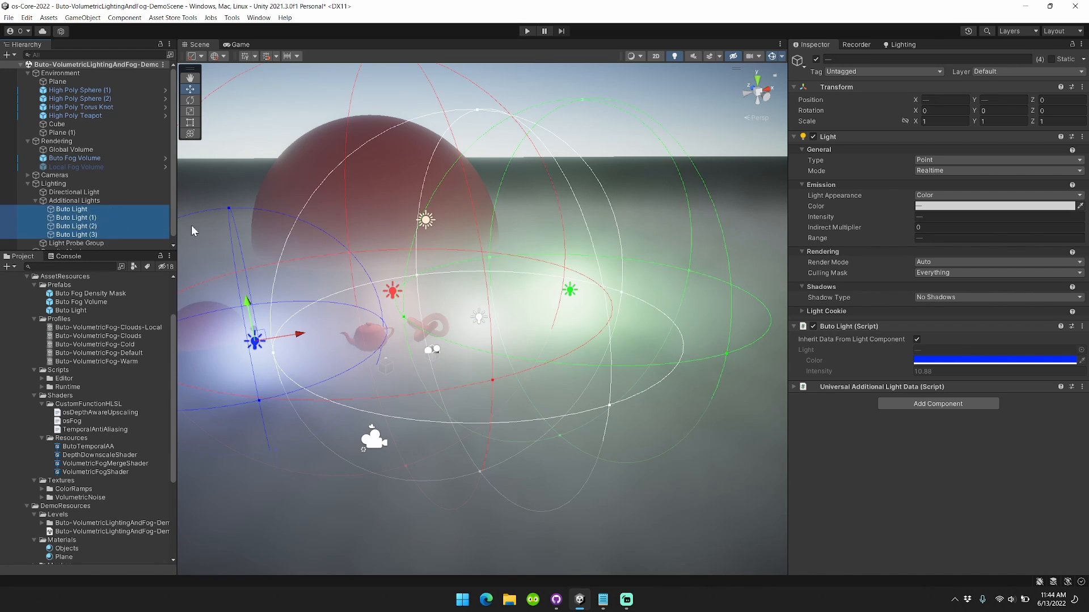
click(76, 194)
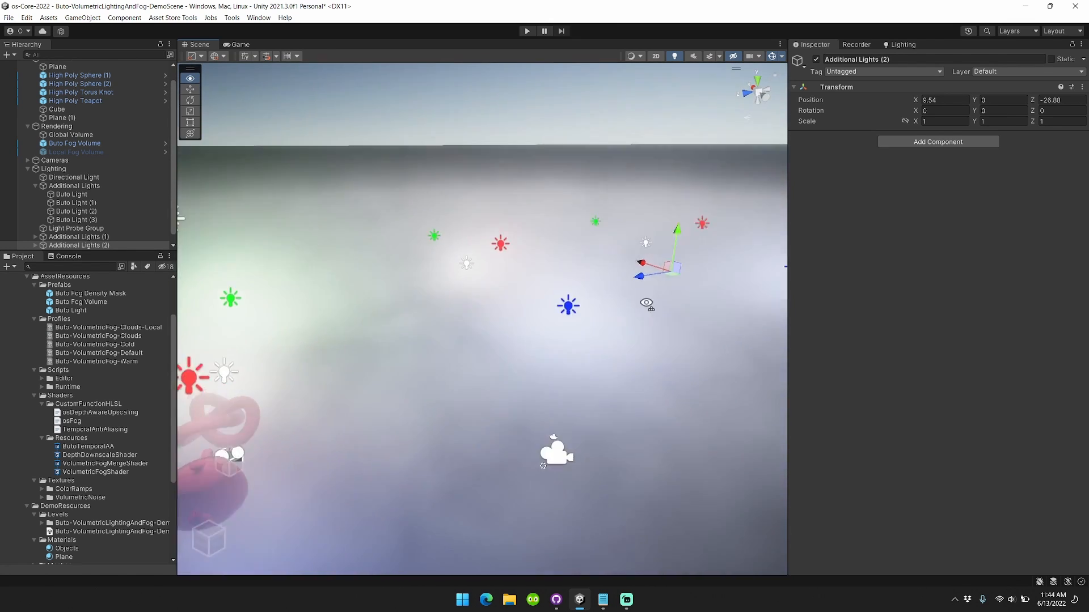
click(79, 236)
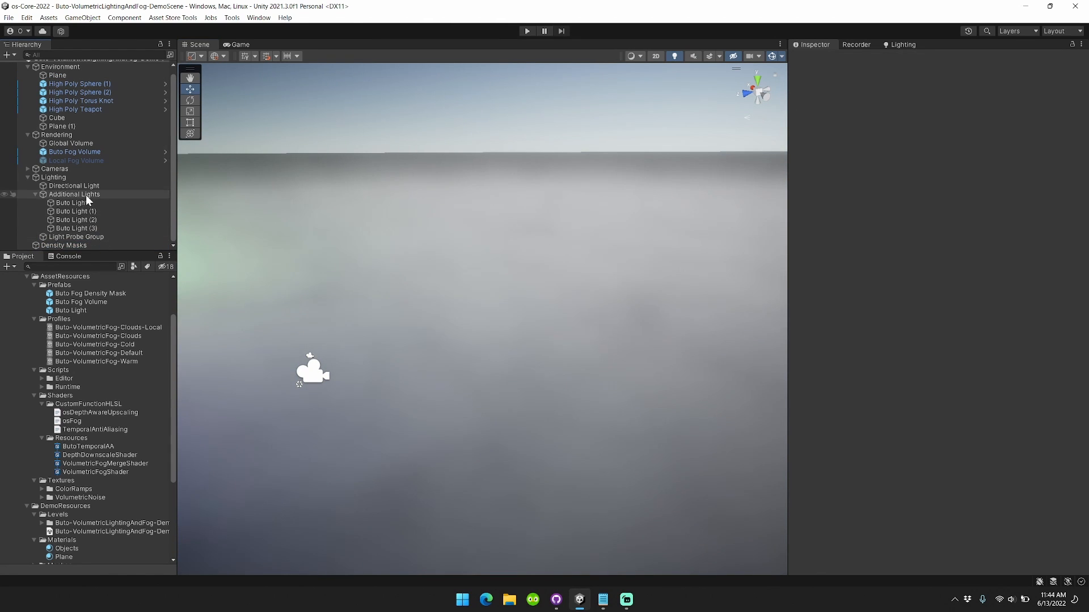
click(75, 194)
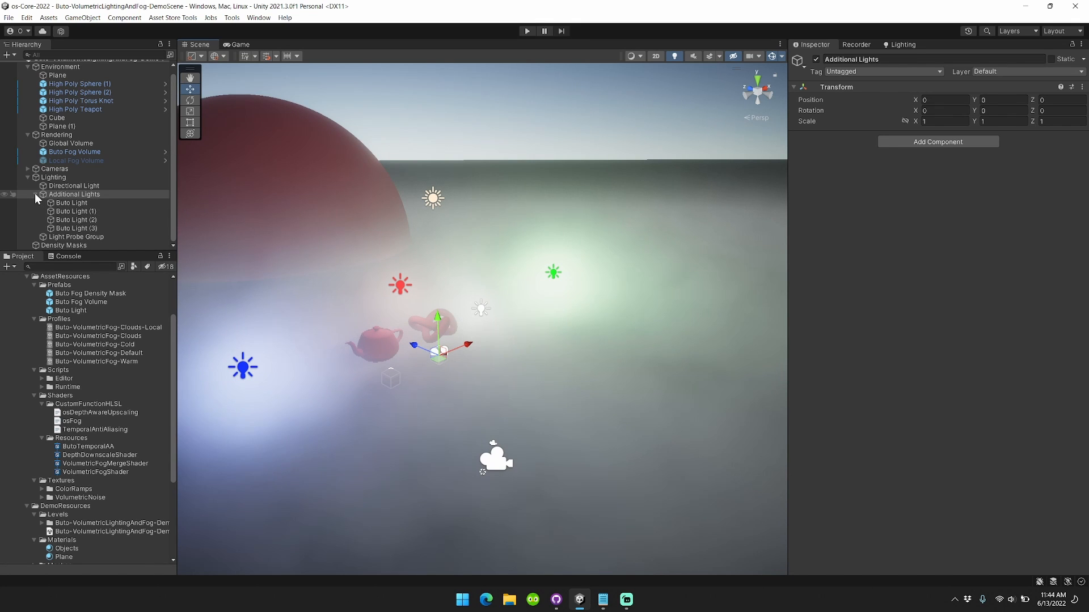
Step: Sweep the Directional Light's X rotation to move the sun from sunset below the horizon and back
click(44, 200)
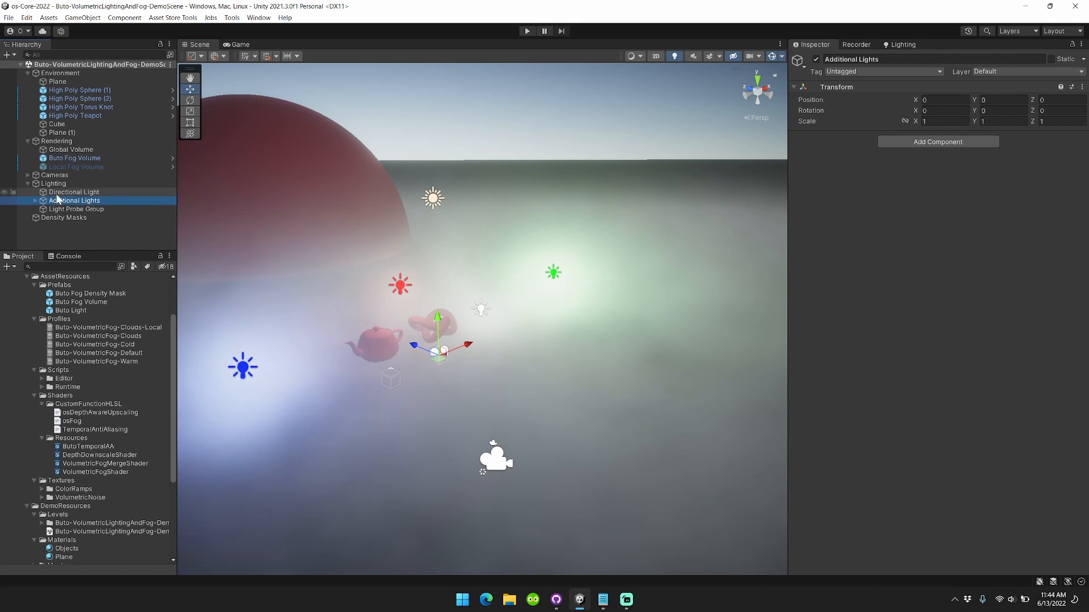
click(74, 192)
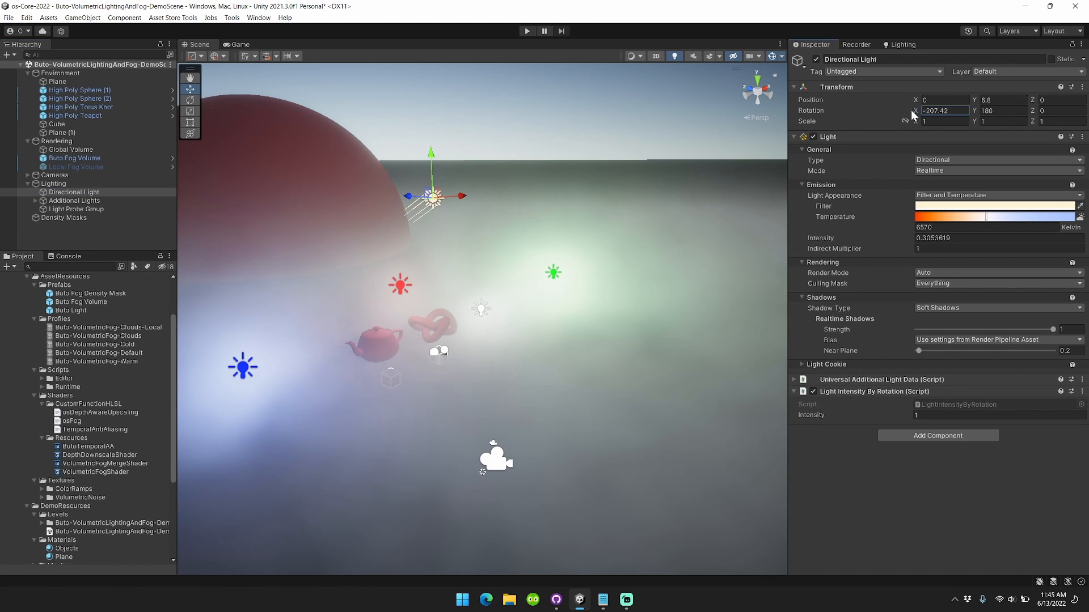
drag(945, 110, 955, 117)
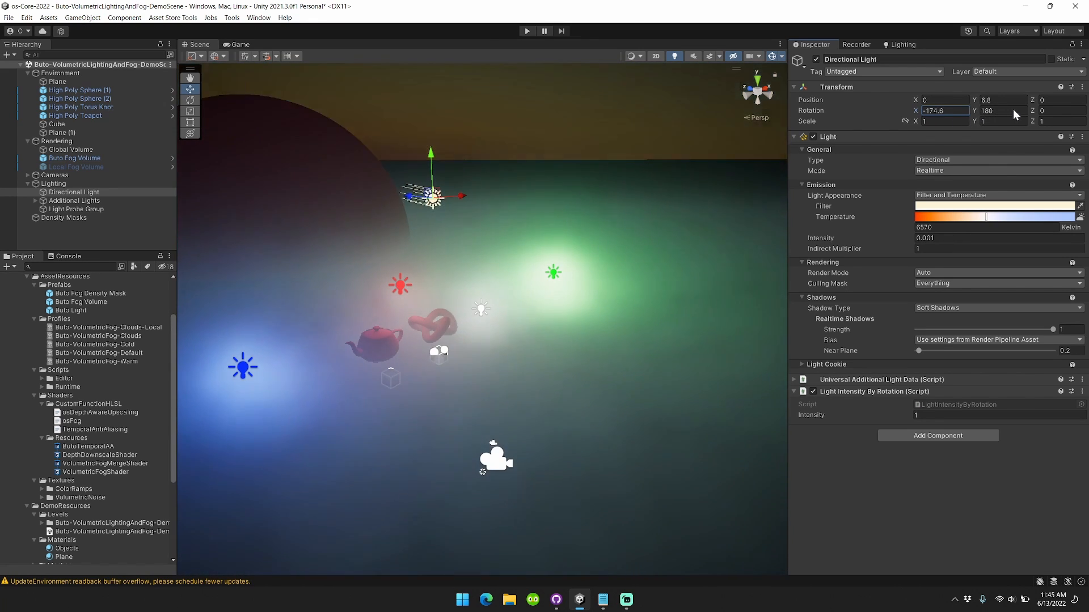
drag(945, 110, 920, 114)
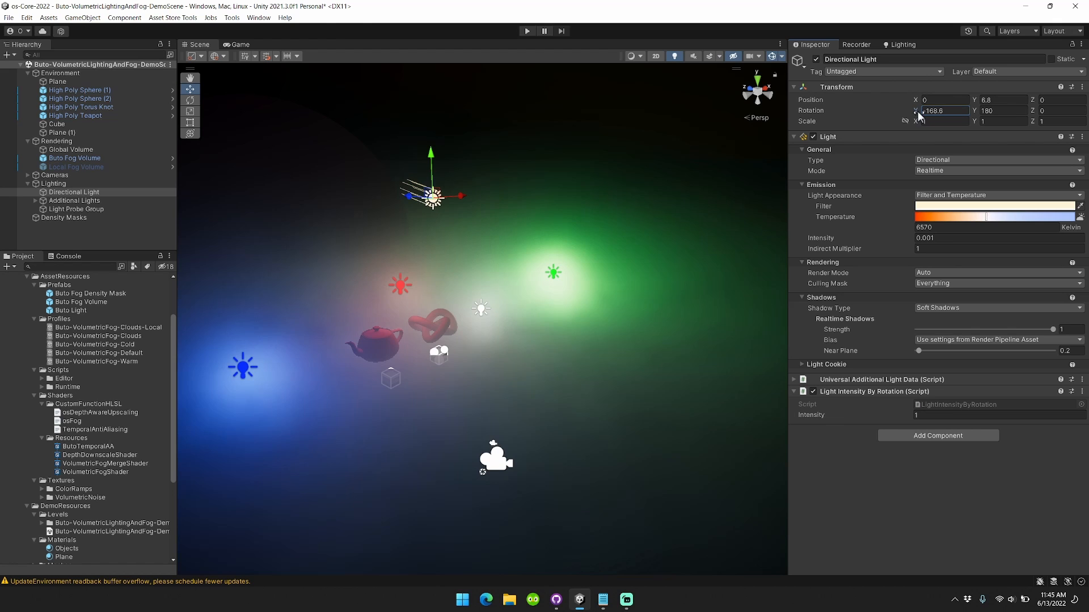
drag(942, 110, 916, 110)
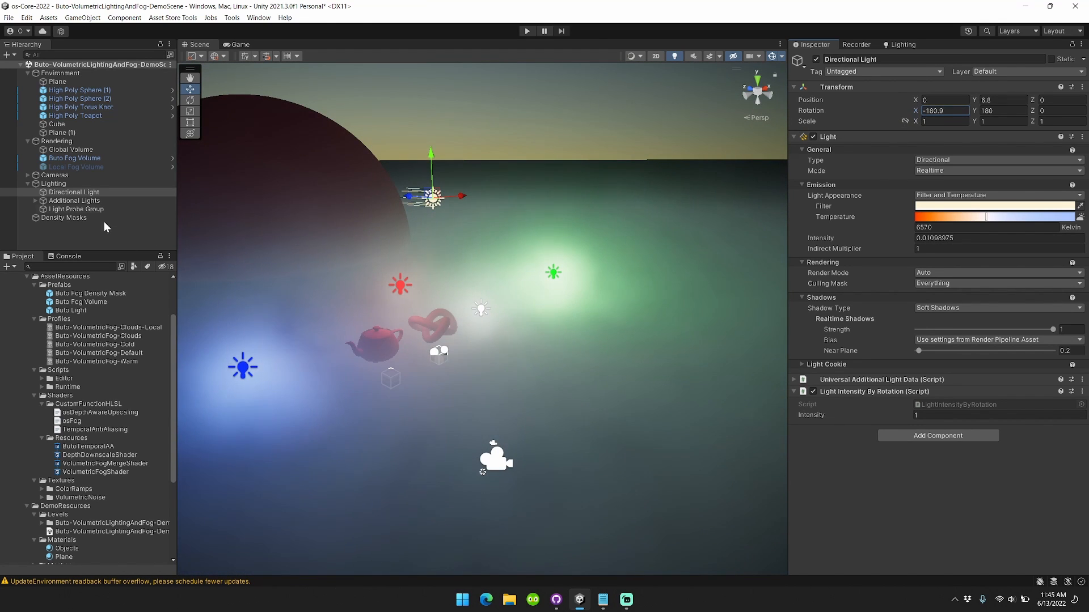
Step: Switch off Additional Lights and settle the Directional Light's X rotation at -315.6 for daytime fog
click(73, 201)
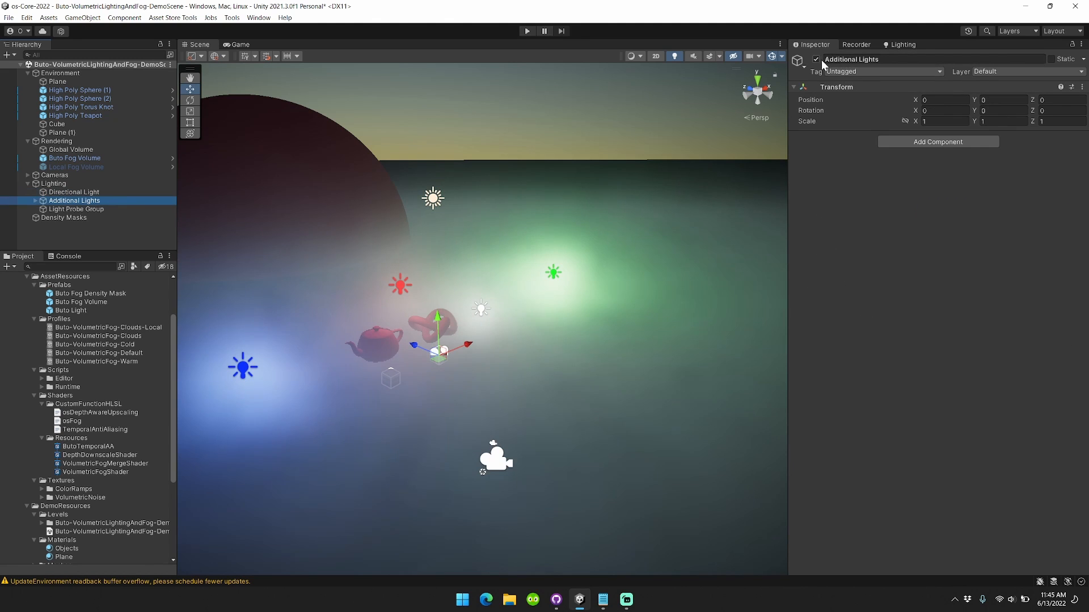
click(75, 191)
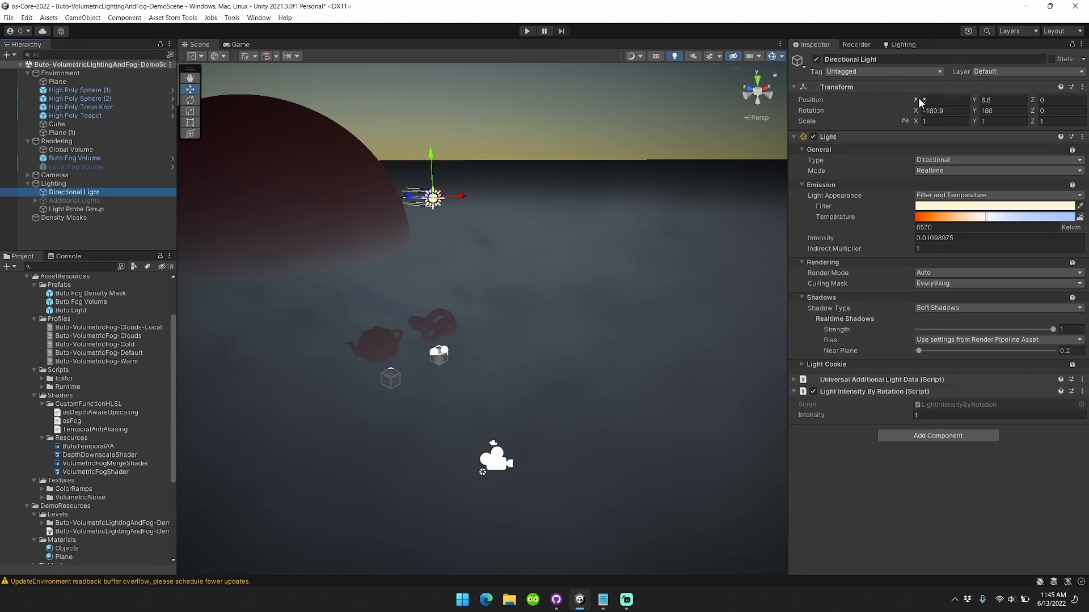
drag(941, 110, 941, 110)
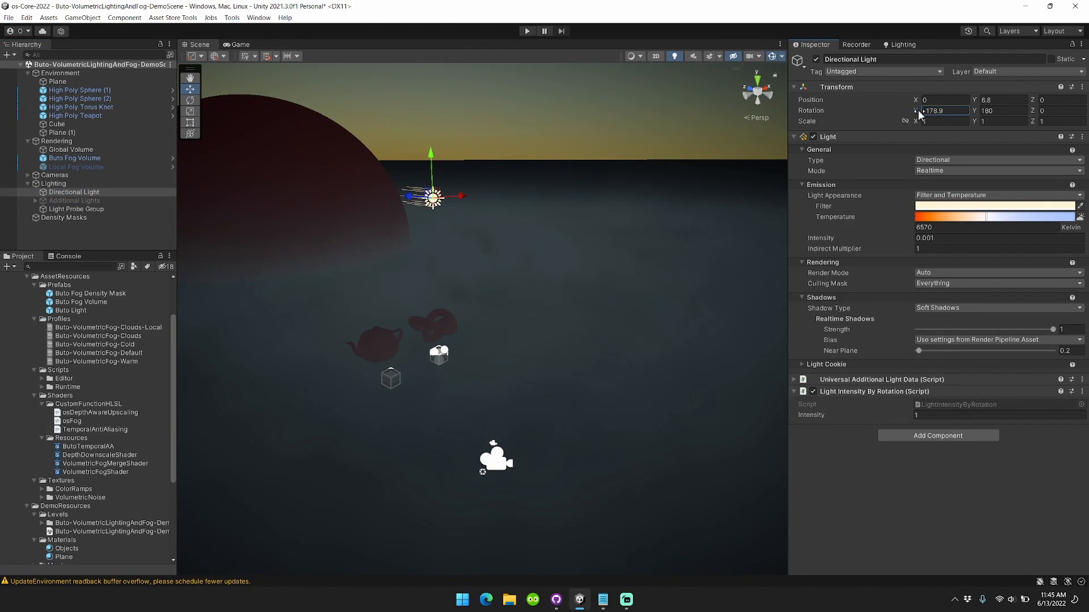
drag(945, 110, 903, 110)
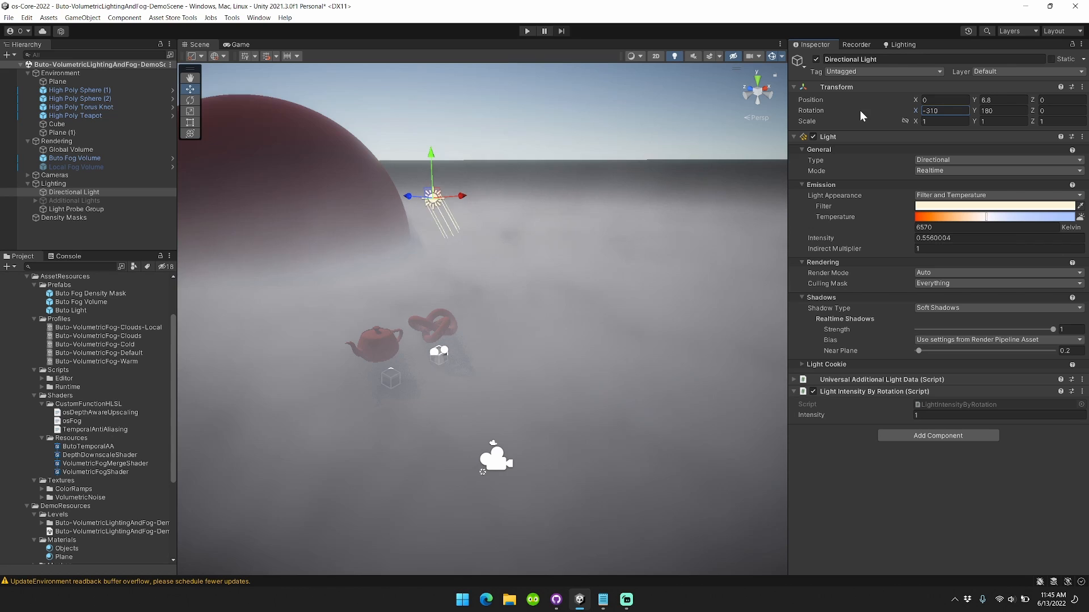
drag(944, 110, 920, 110)
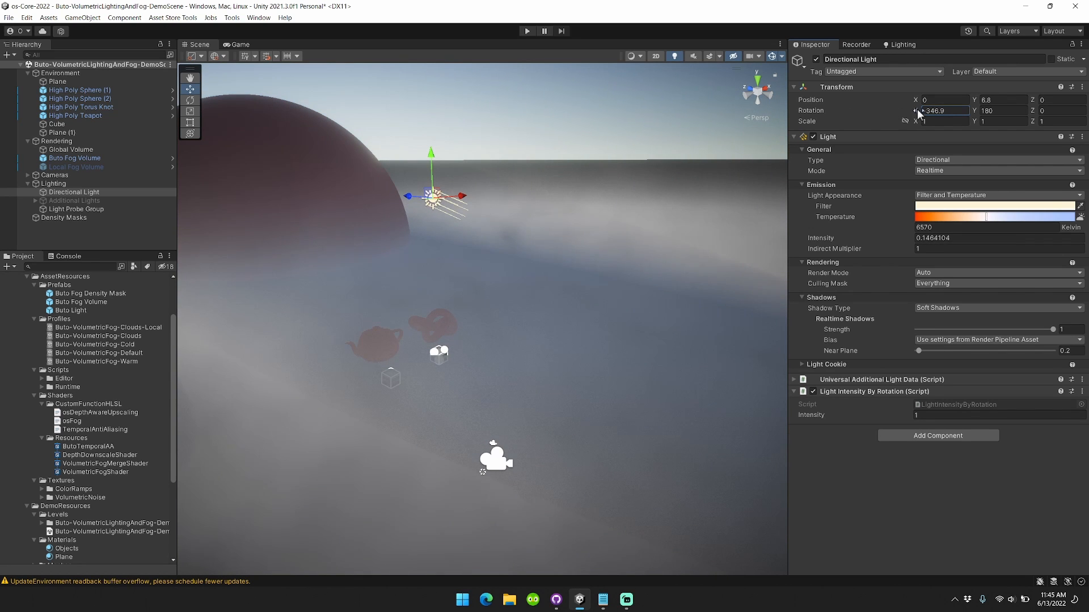
drag(930, 110, 942, 110)
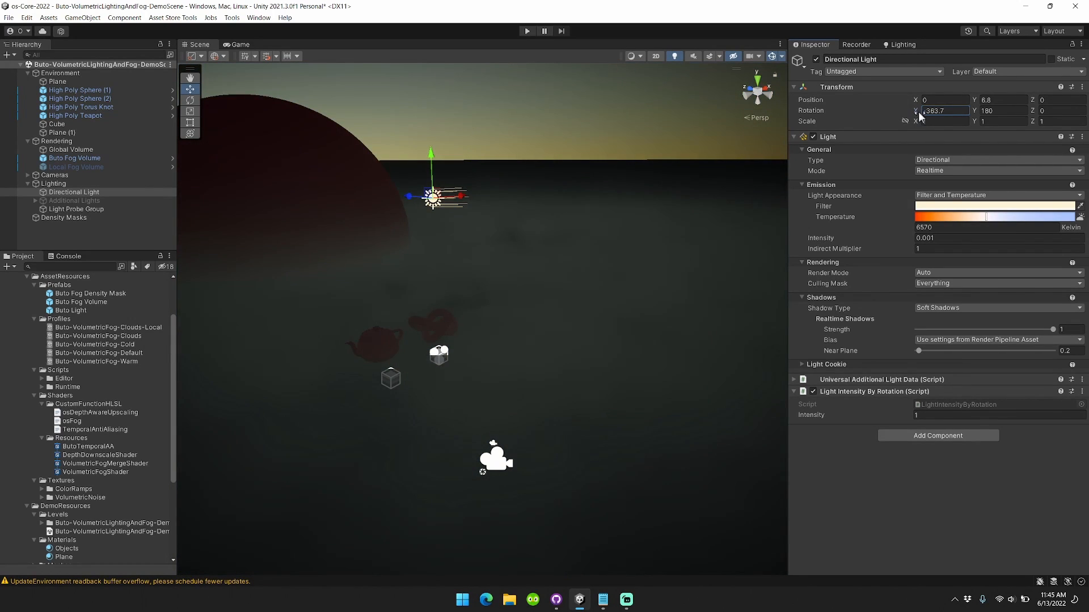
text(-315.6)
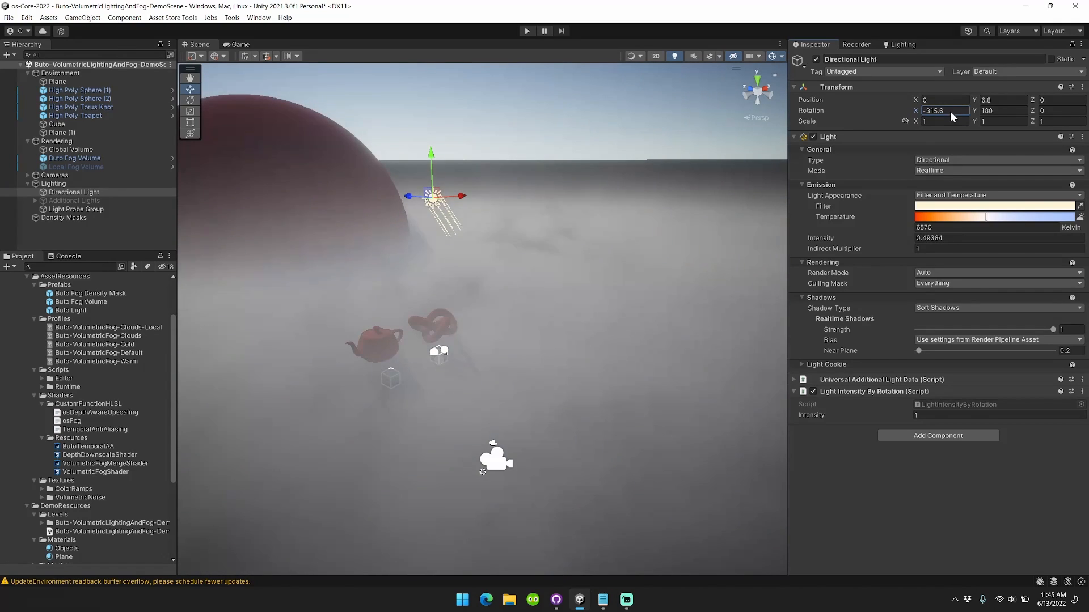